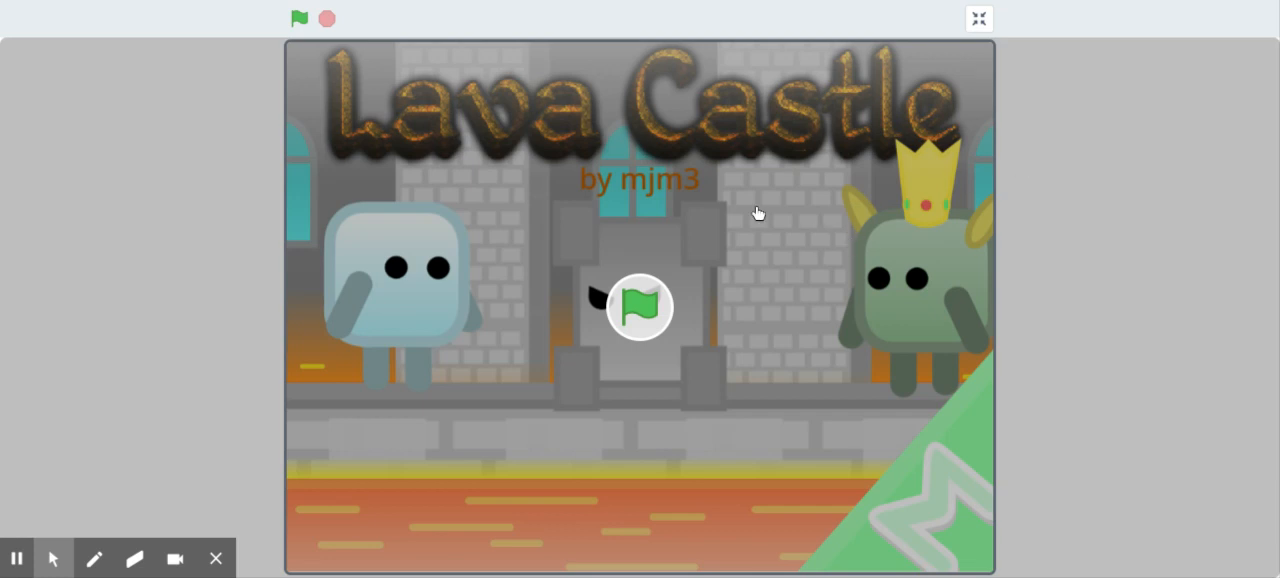
mouse_move(658, 250)
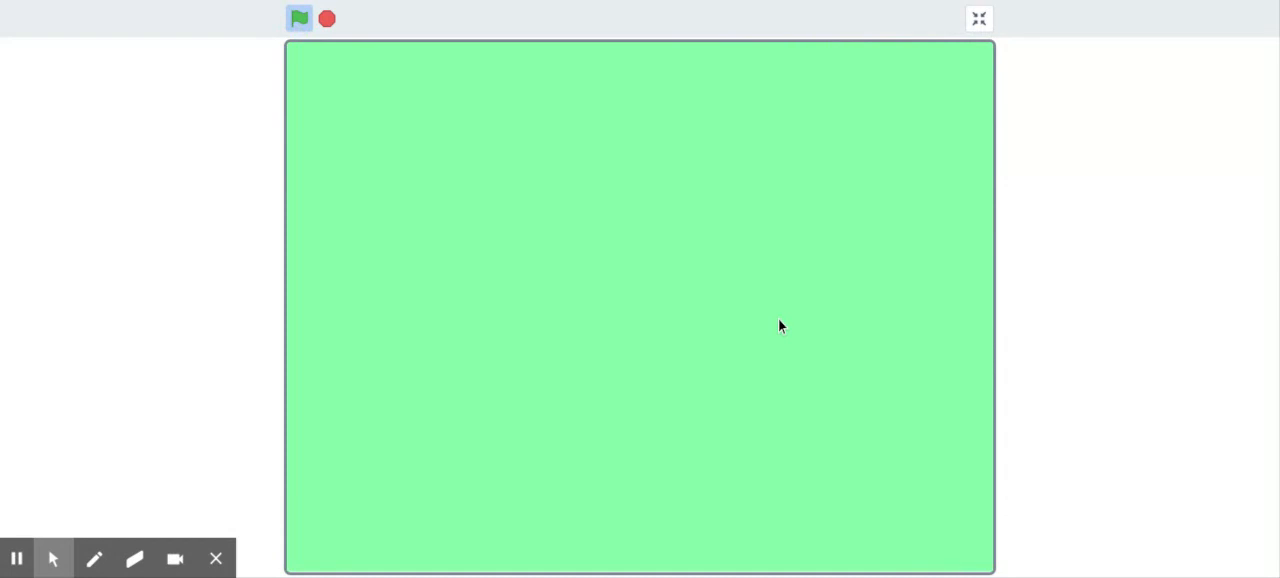
Continue past the loading screen to reach Level Select with only level 1 unlocked.
left_click(300, 18)
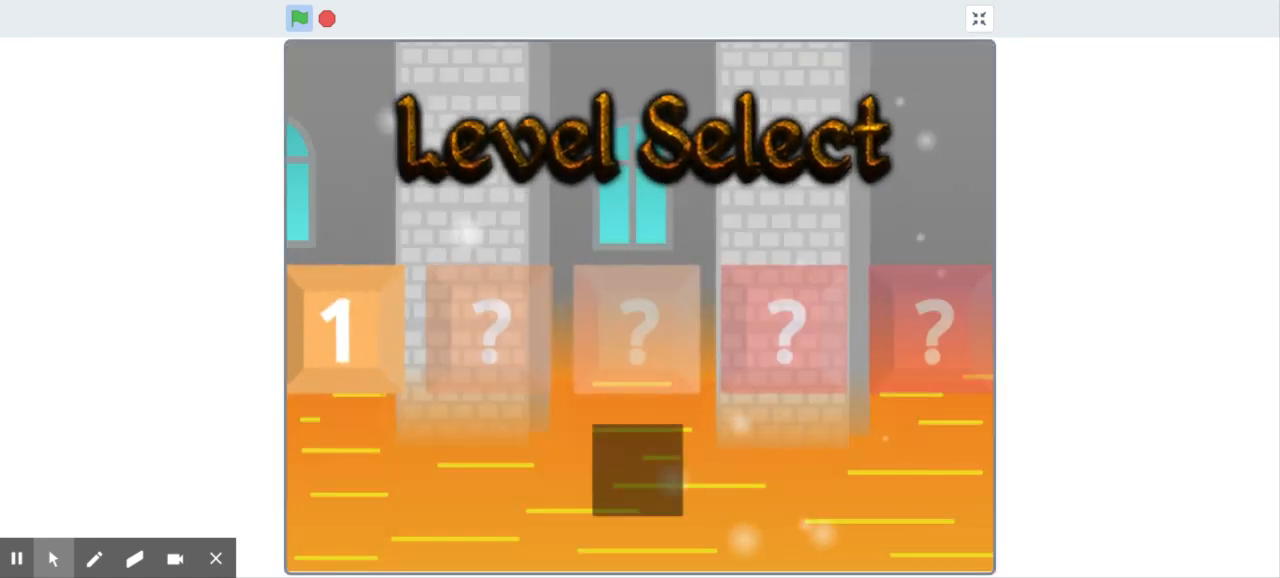
Start level 1 from its tile and play it through to unlock level 2.
left_click(340, 330)
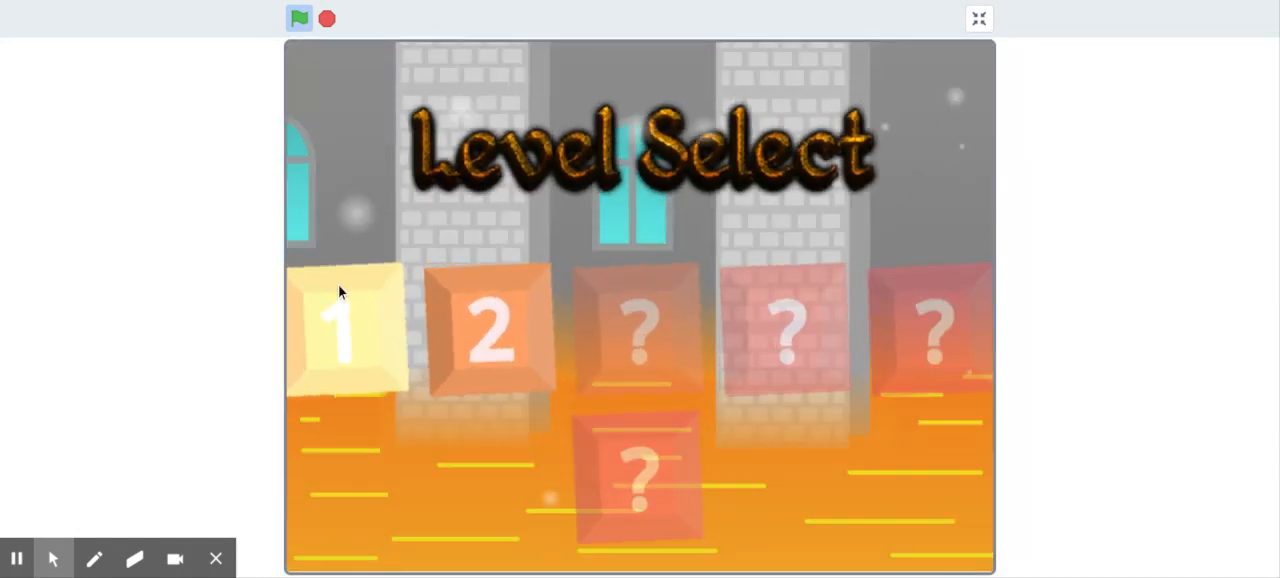
Start level 2 from its tile and beat it to unlock level 3.
left_click(344, 330)
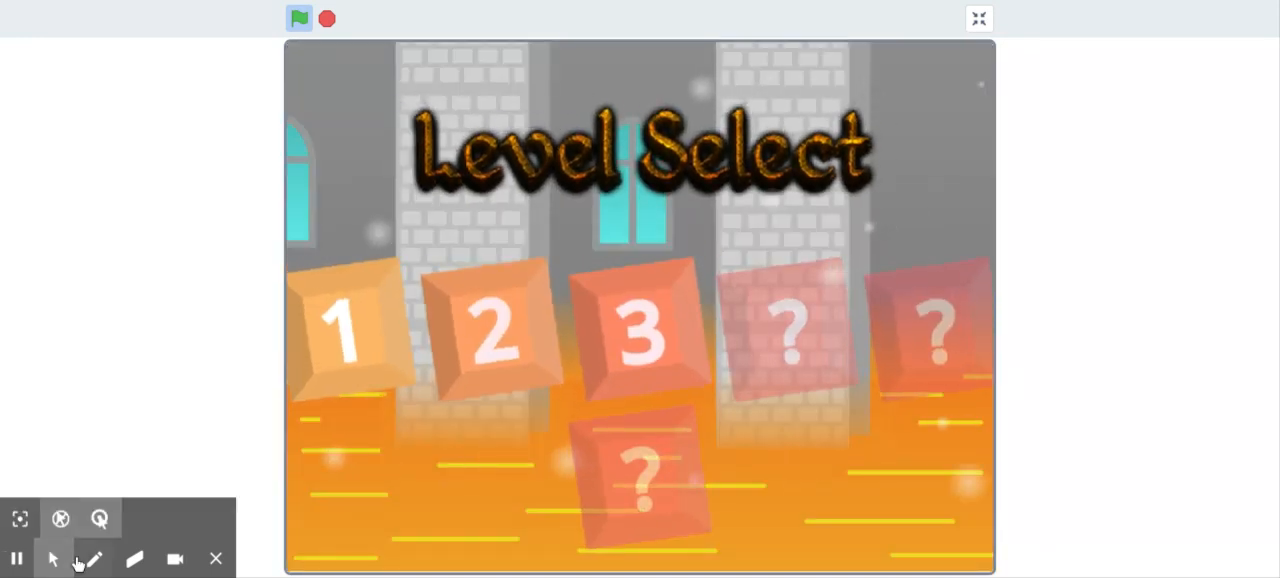
Handwrite 'yeet' in blue ink over the Level Select screen with the pen tool.
left_click(92, 558)
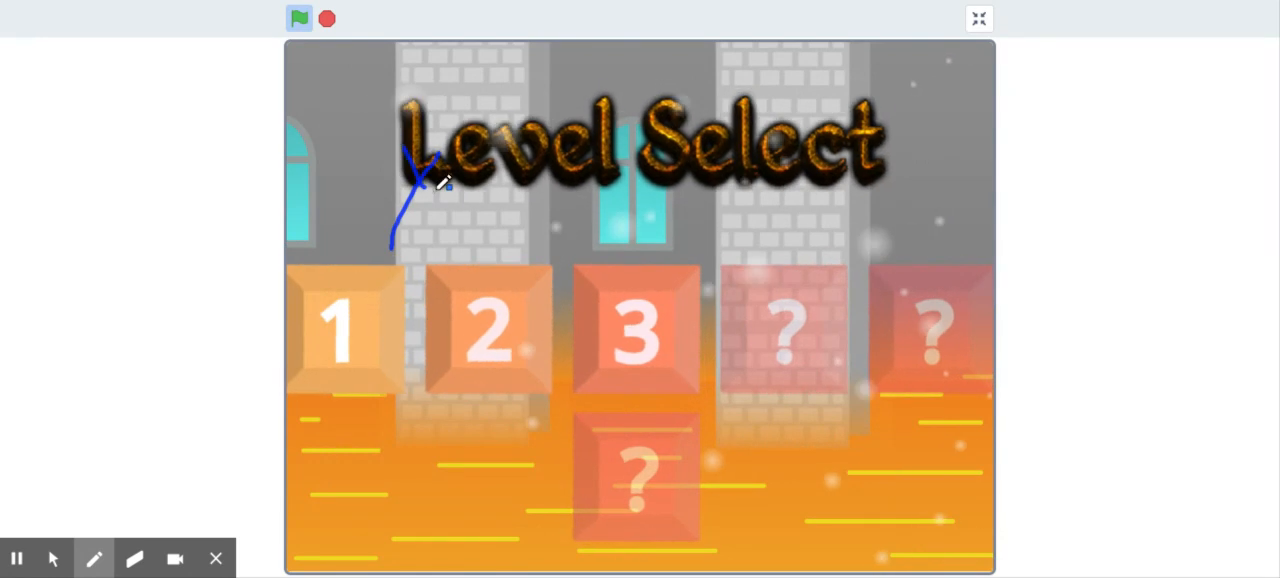
left_click_drag(450, 164, 480, 220)
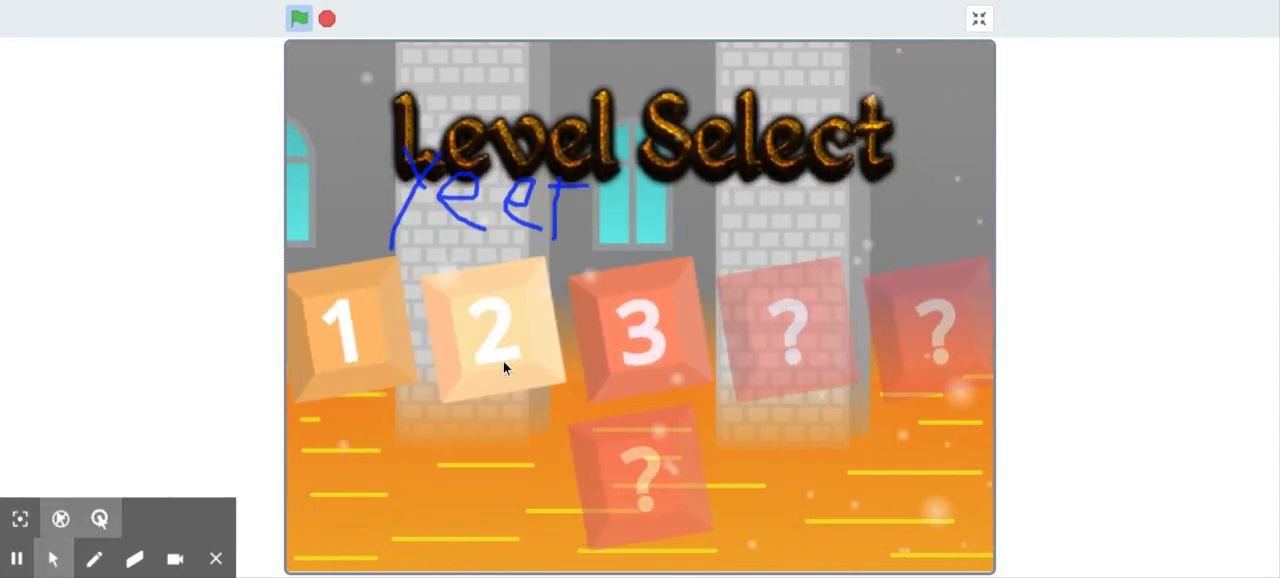
Return to the arrow tool and start level 3, leaving the 'yeet' scribble in place.
left_click(496, 330)
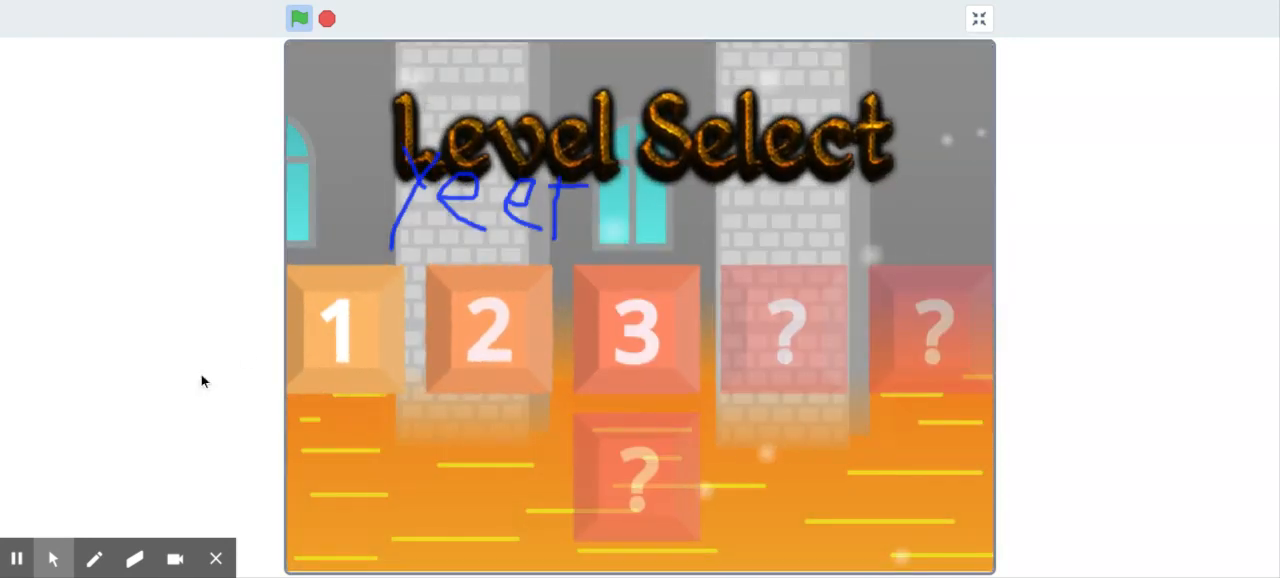
left_click(636, 330)
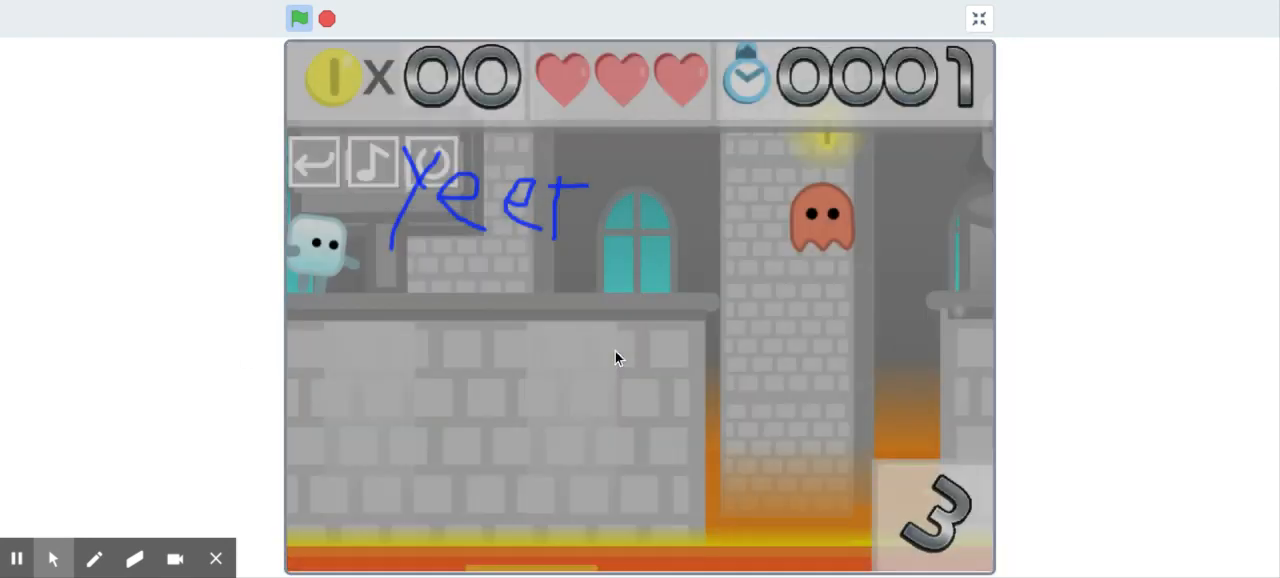